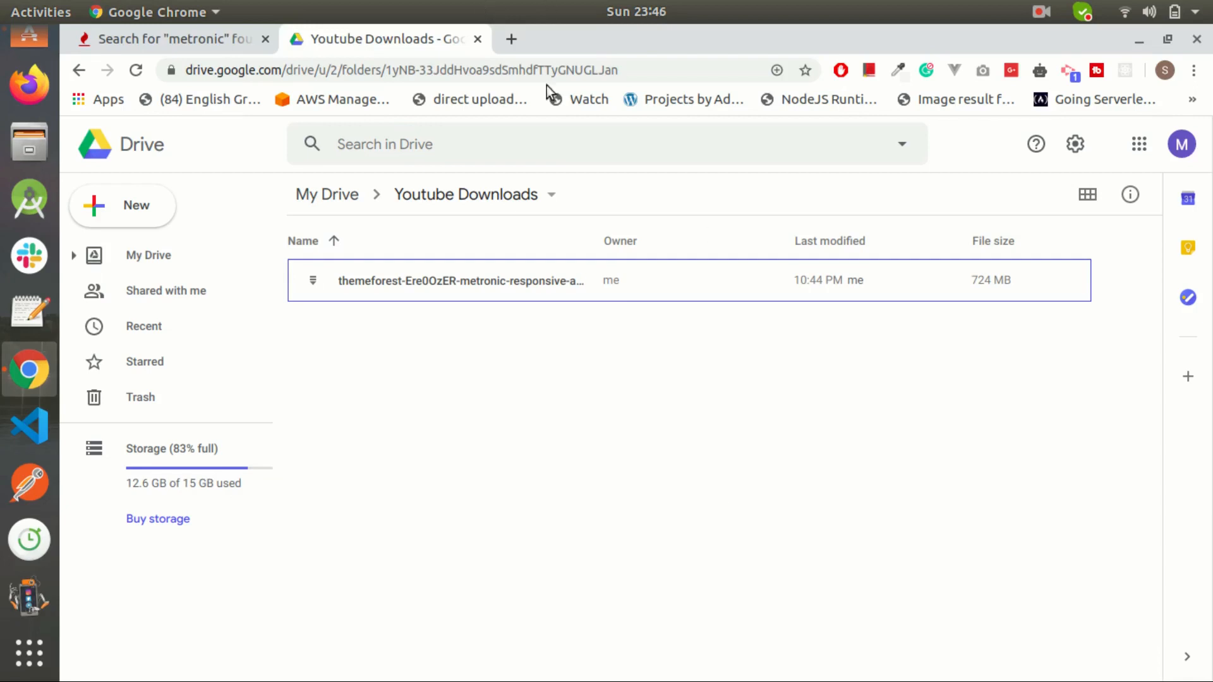
- Request download of the 724 MB Metronic themeforest zip via More actions, raising the can't-scan warning
{"action": "left_click", "coordinate": [460, 280]}
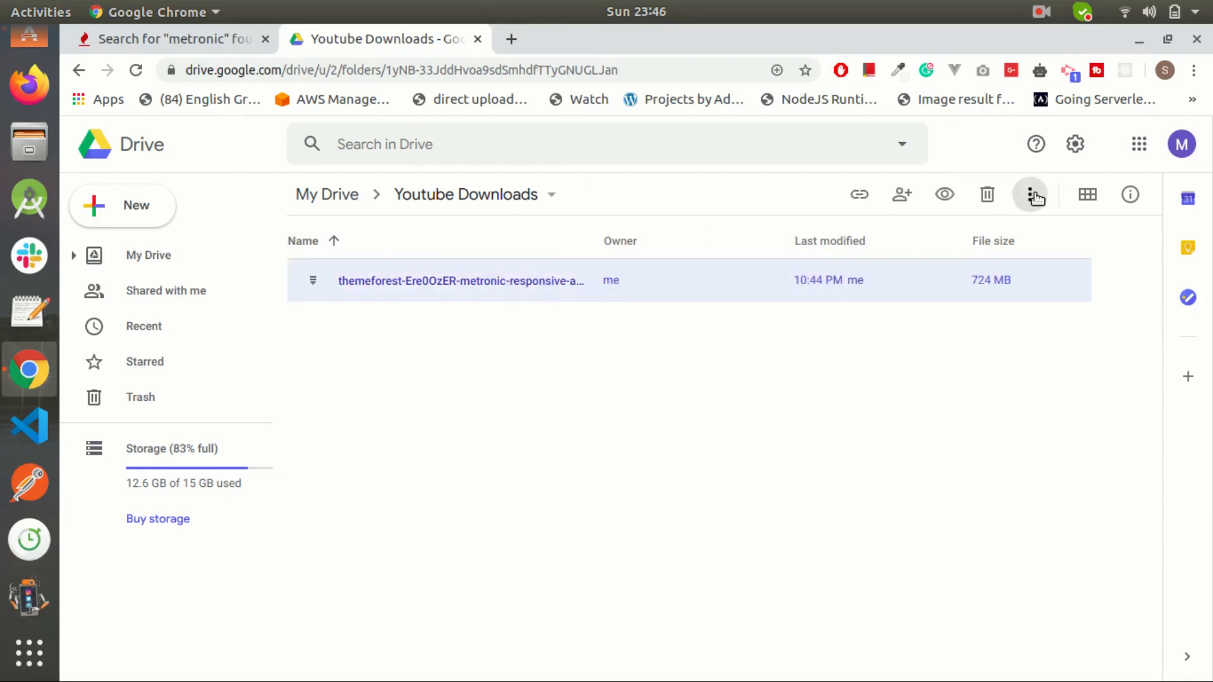
{"action": "left_click", "coordinate": [1030, 194]}
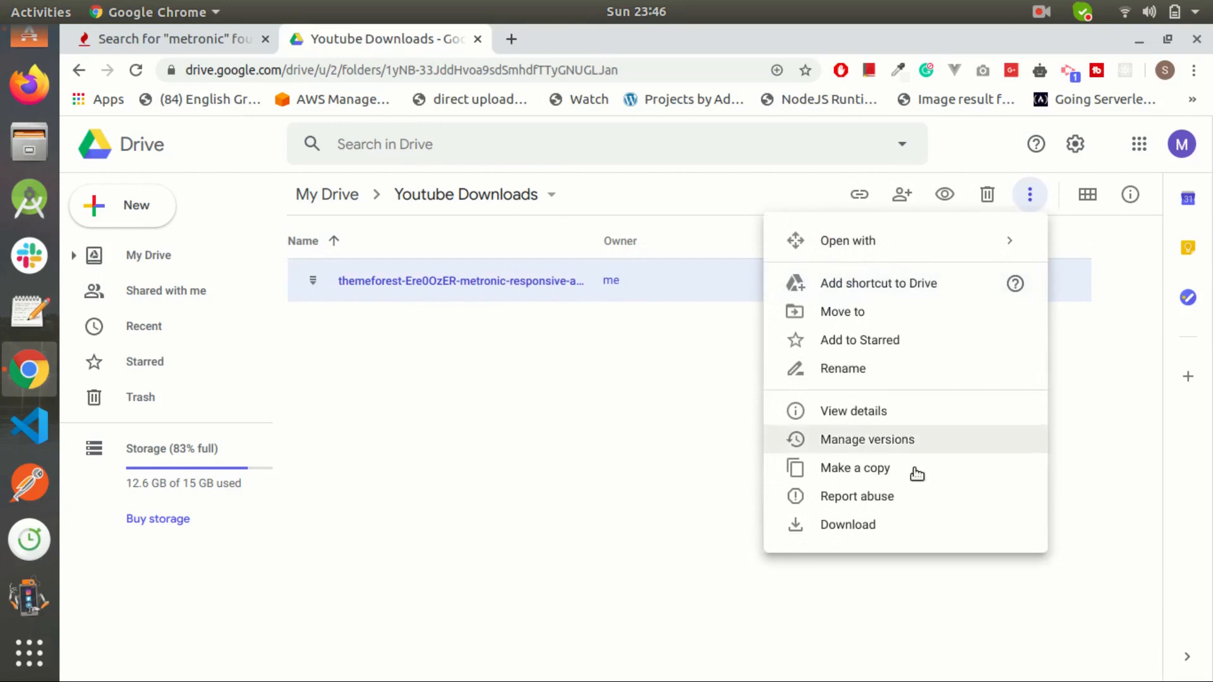
{"action": "left_click", "coordinate": [847, 525]}
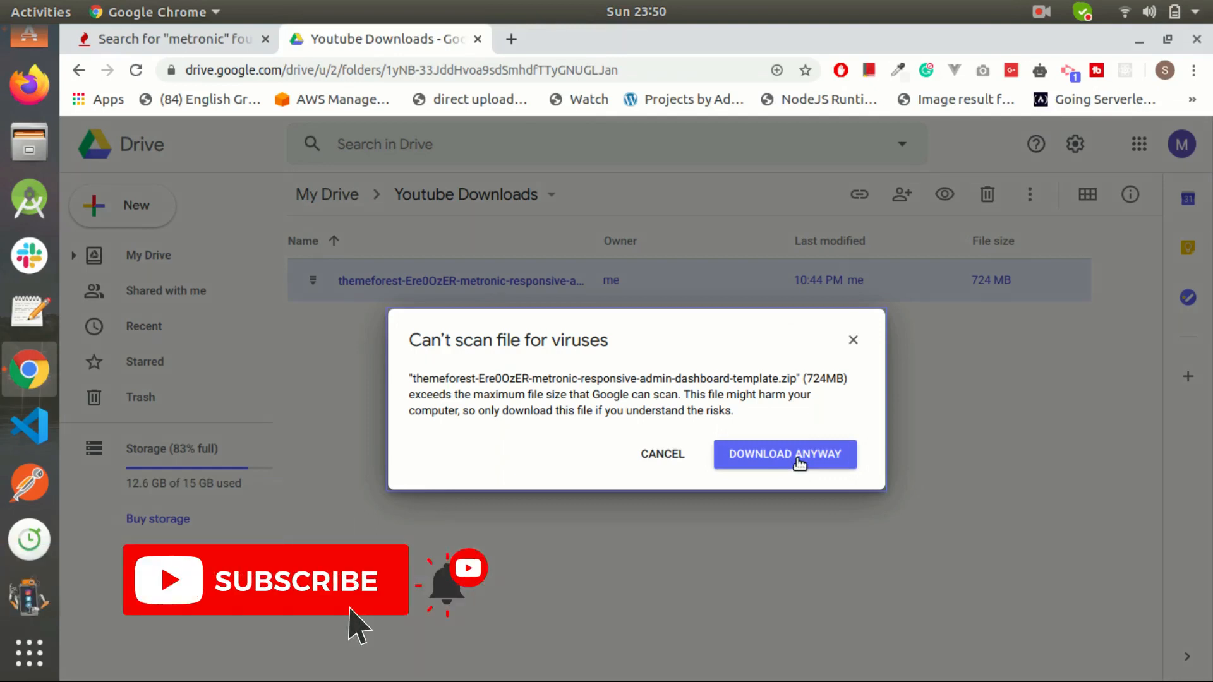
{"action": "left_click", "coordinate": [784, 454]}
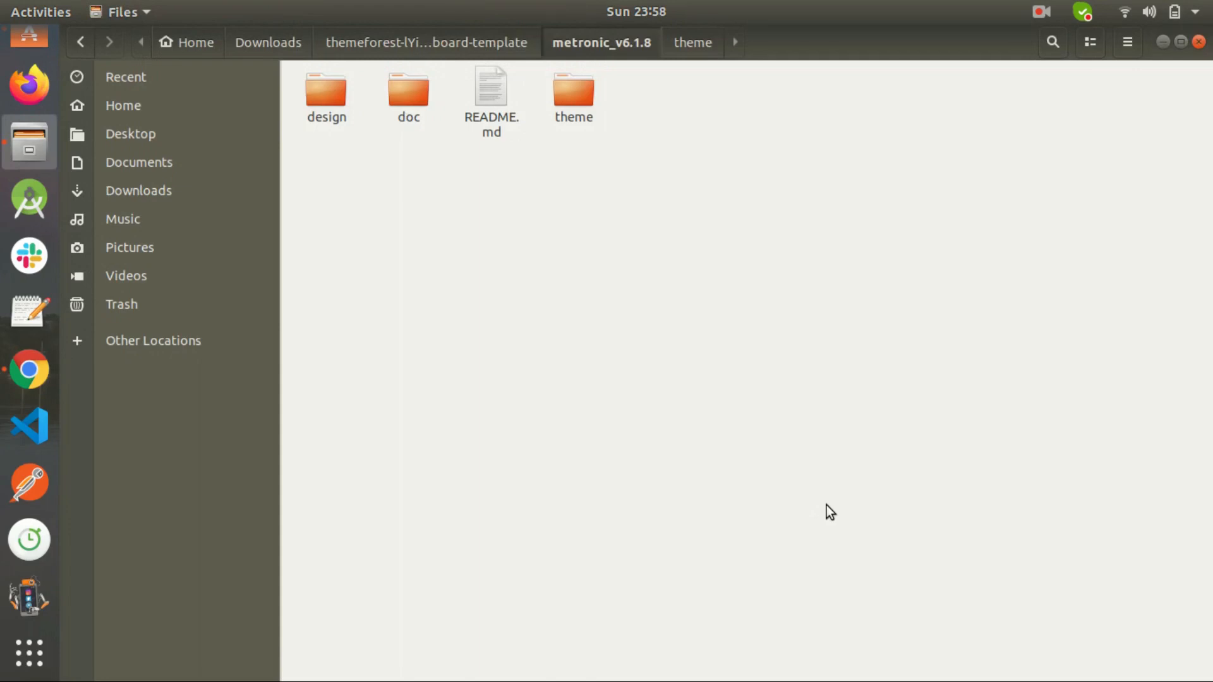
{"action": "double_click", "coordinate": [326, 92]}
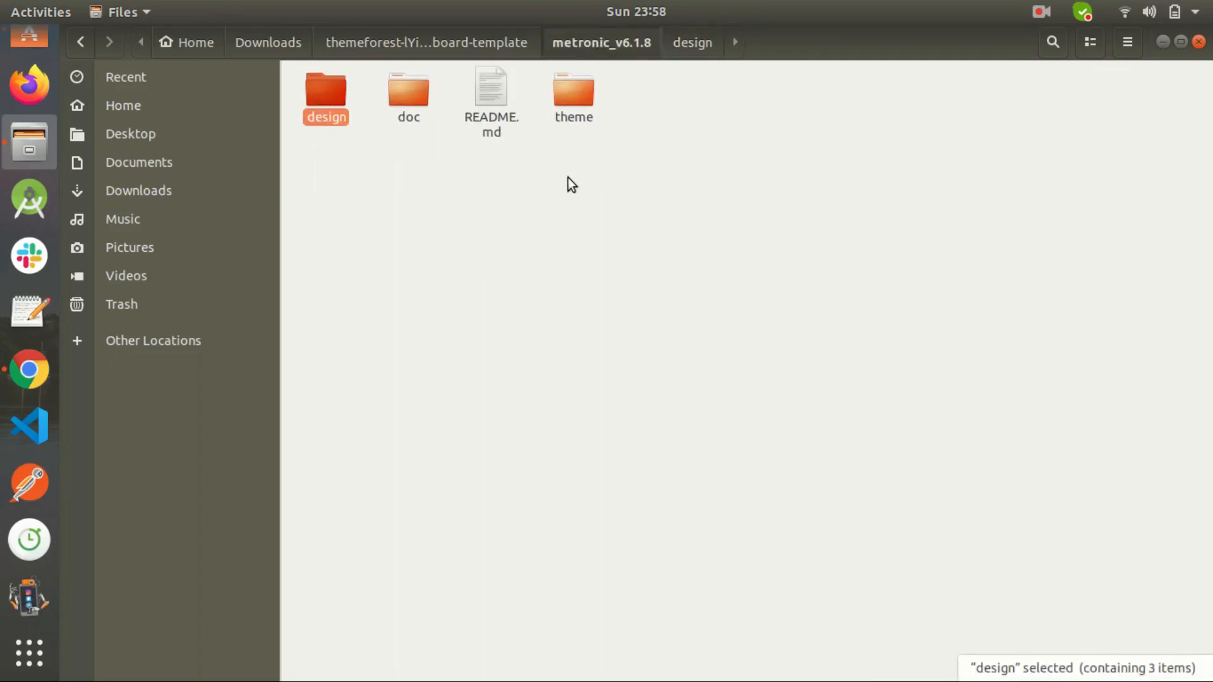
{"action": "left_click", "coordinate": [408, 93]}
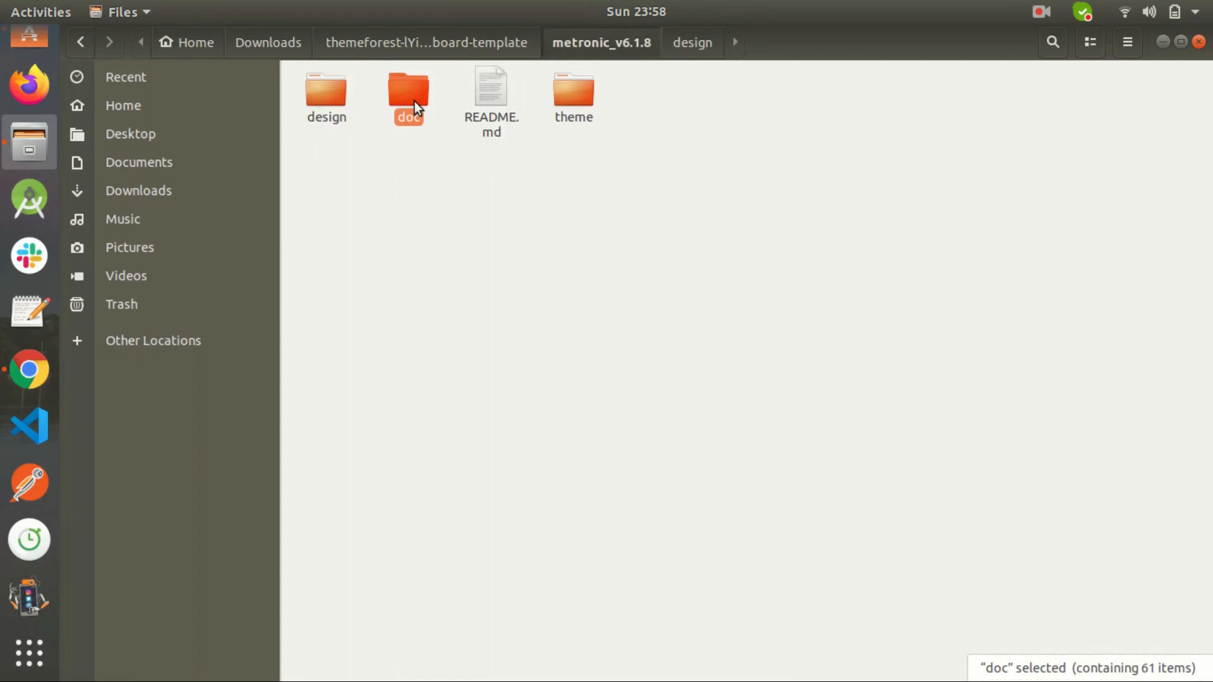
{"action": "mouse_move", "coordinate": [514, 36]}
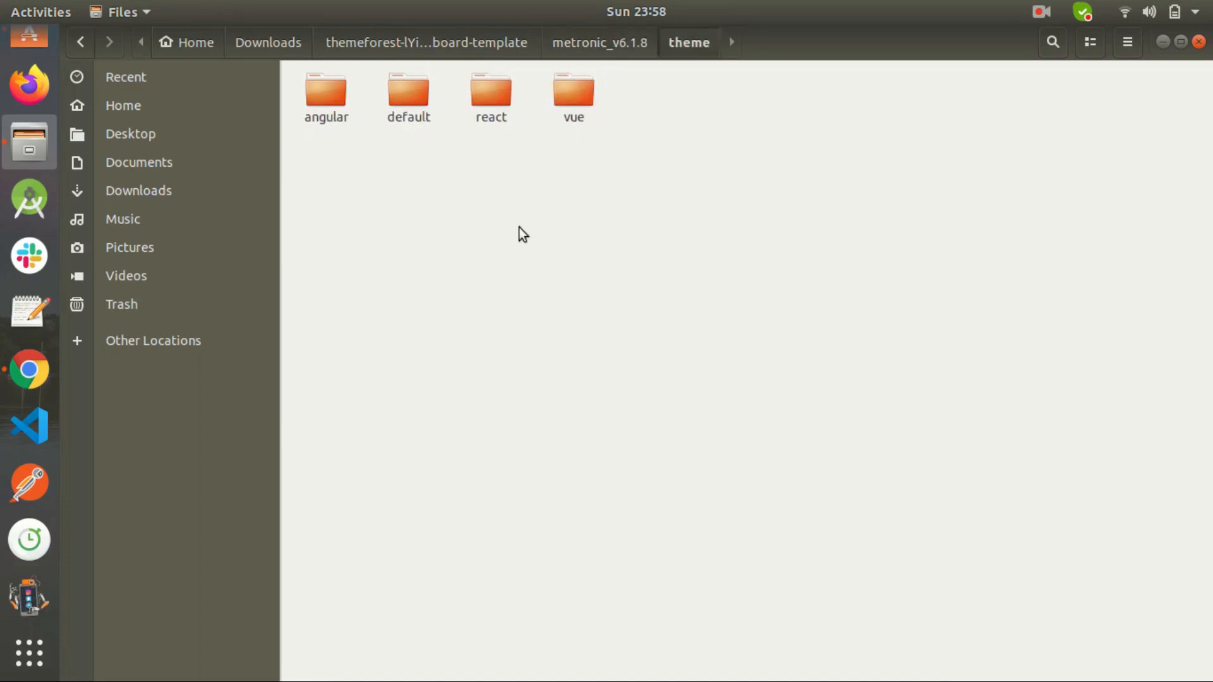
- Select all four theme subfolders — angular, default, react and vue — with Ctrl+A
{"action": "key", "text": "ctrl+a"}
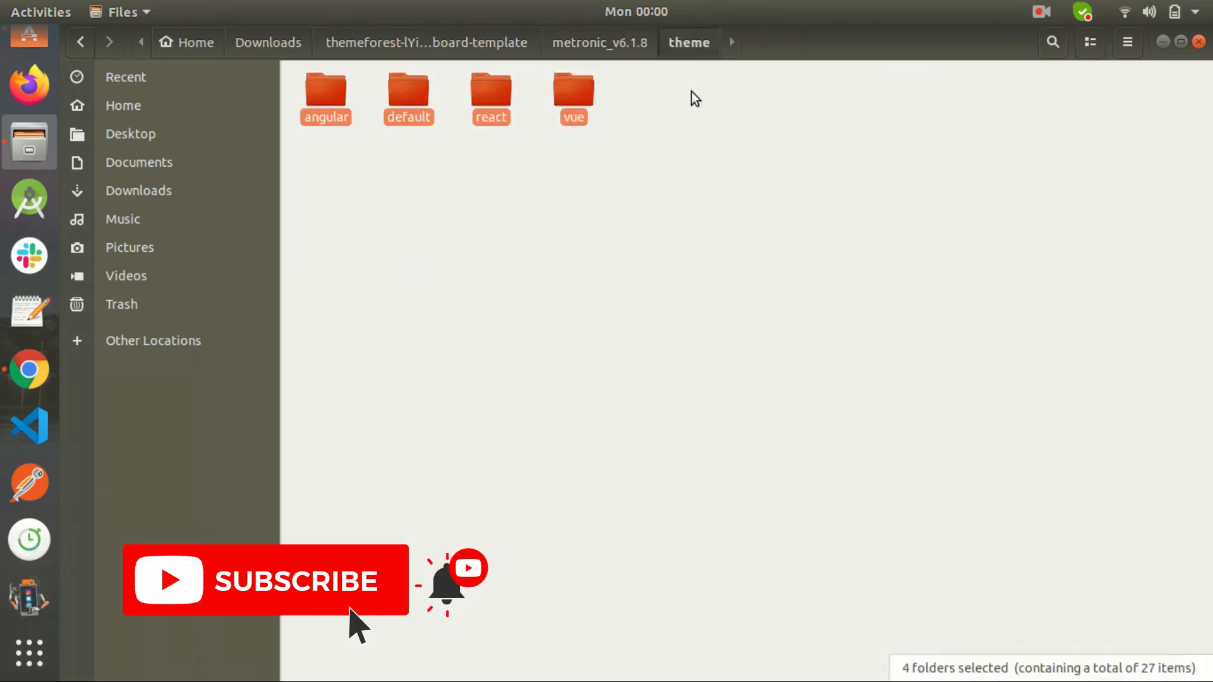